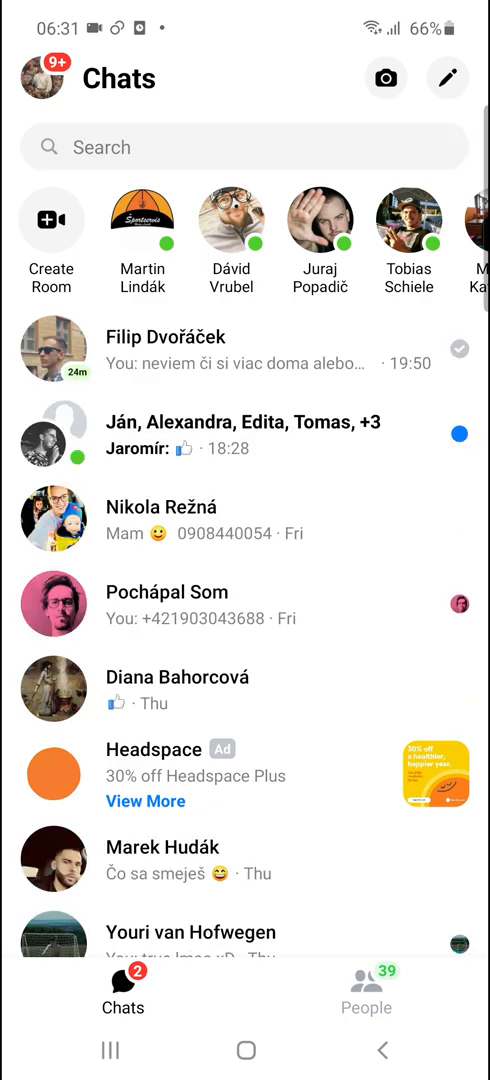
text(mar)
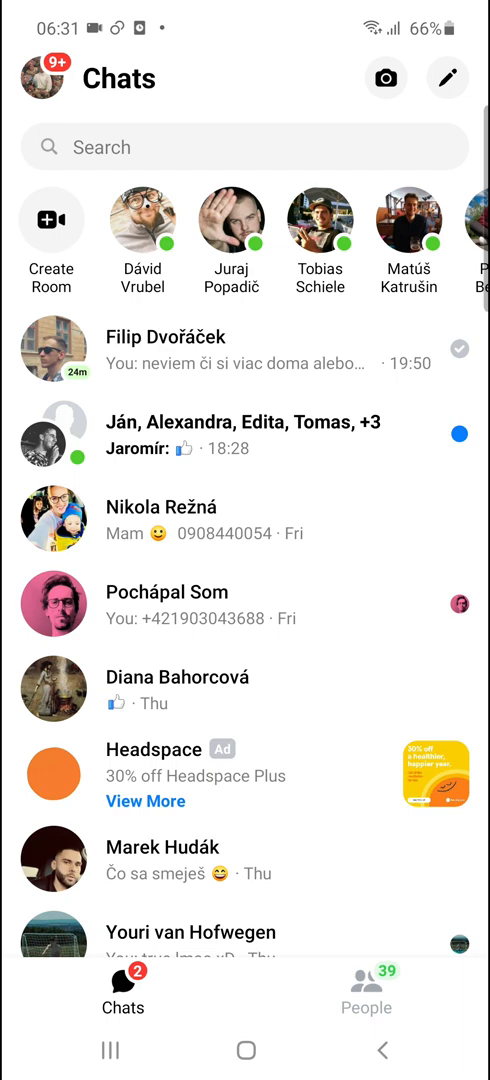
click(244, 148)
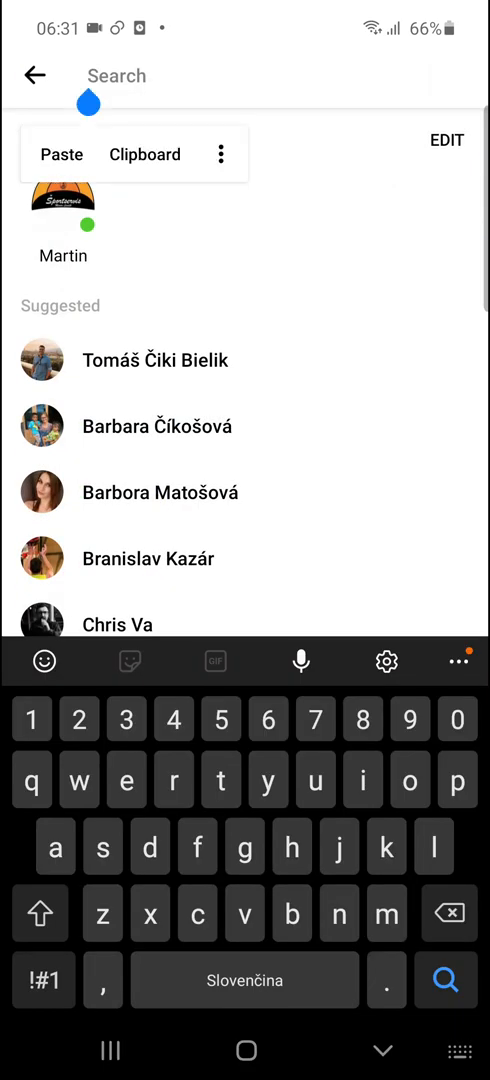
text(m)
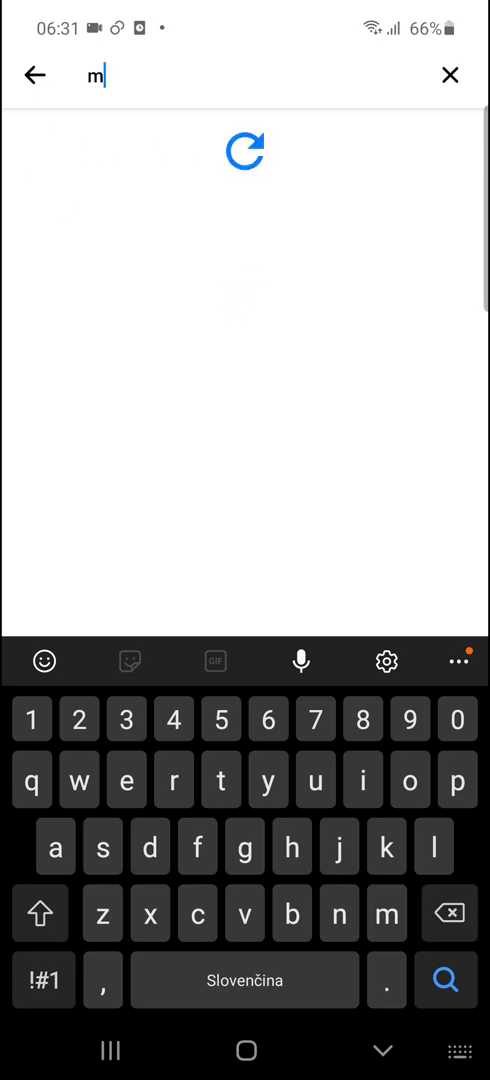
text(artin)
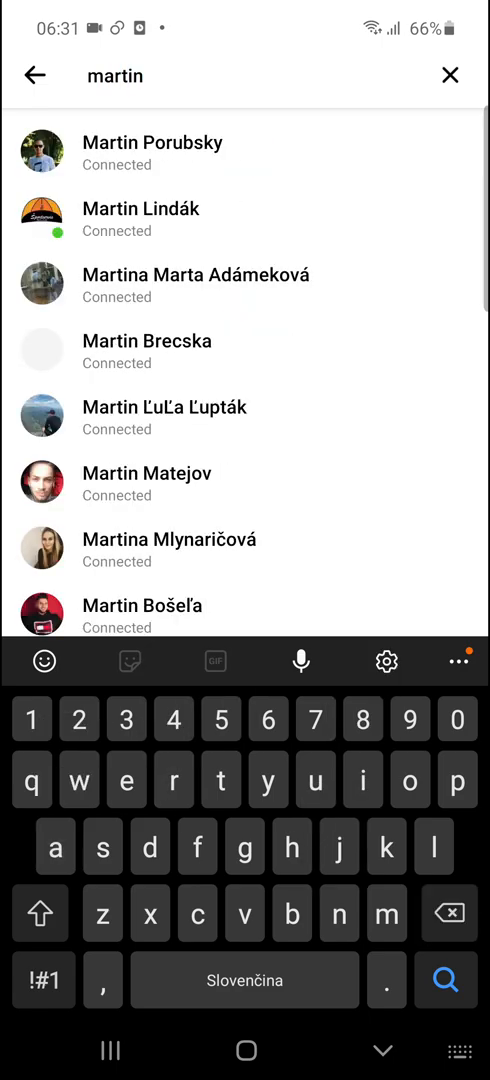